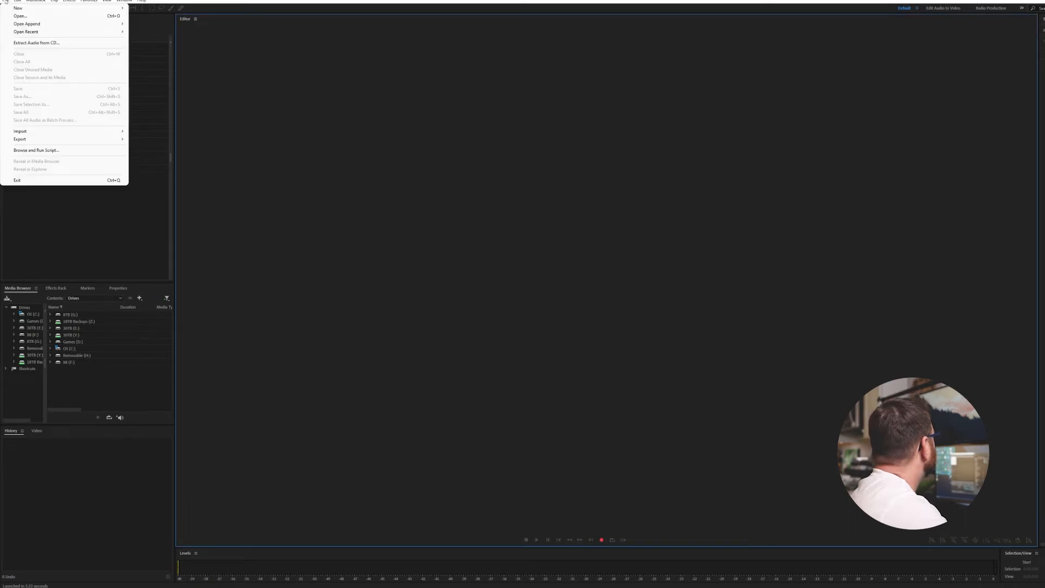
mouse_move(26, 24)
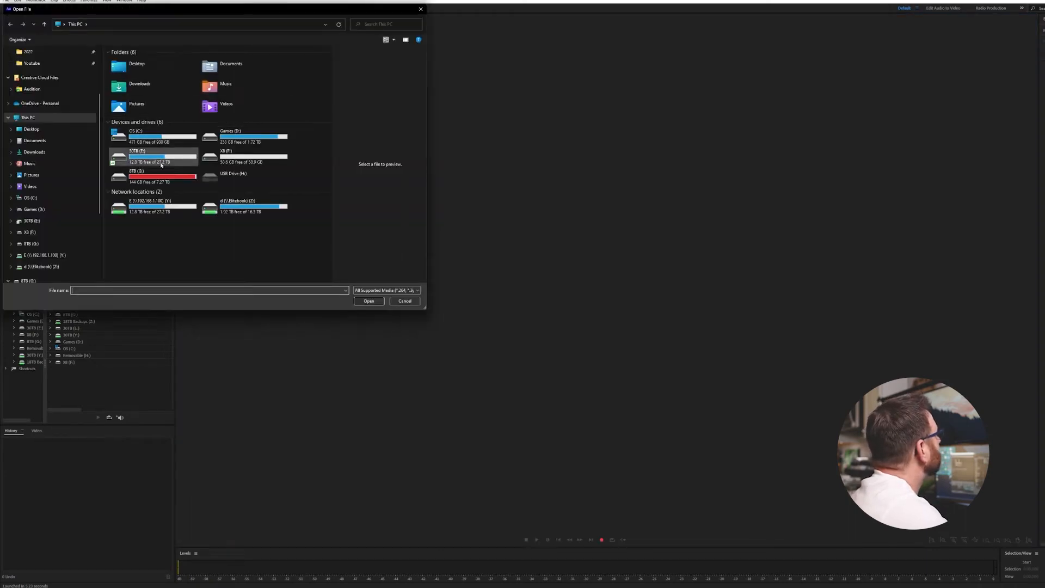
- Load recording 220915_0009_1 from the SD (F:) drive's SOUND folder into the editor
click(247, 177)
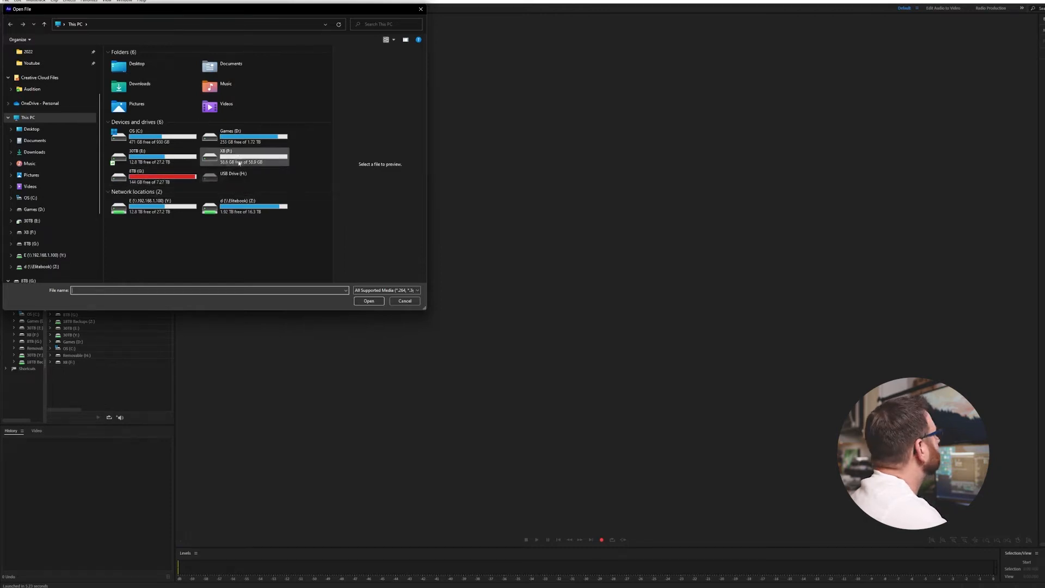
double_click(245, 157)
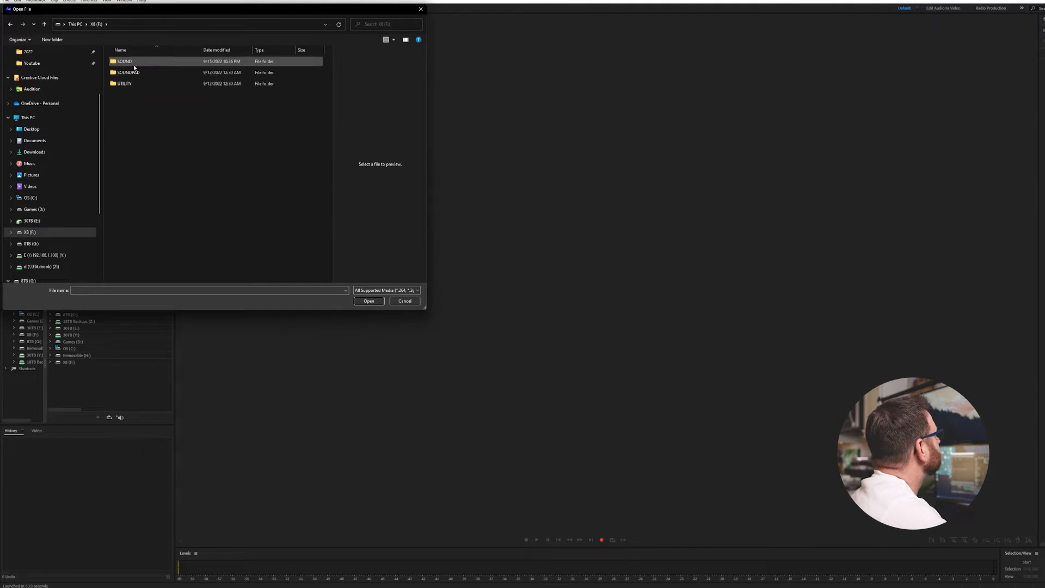
double_click(124, 61)
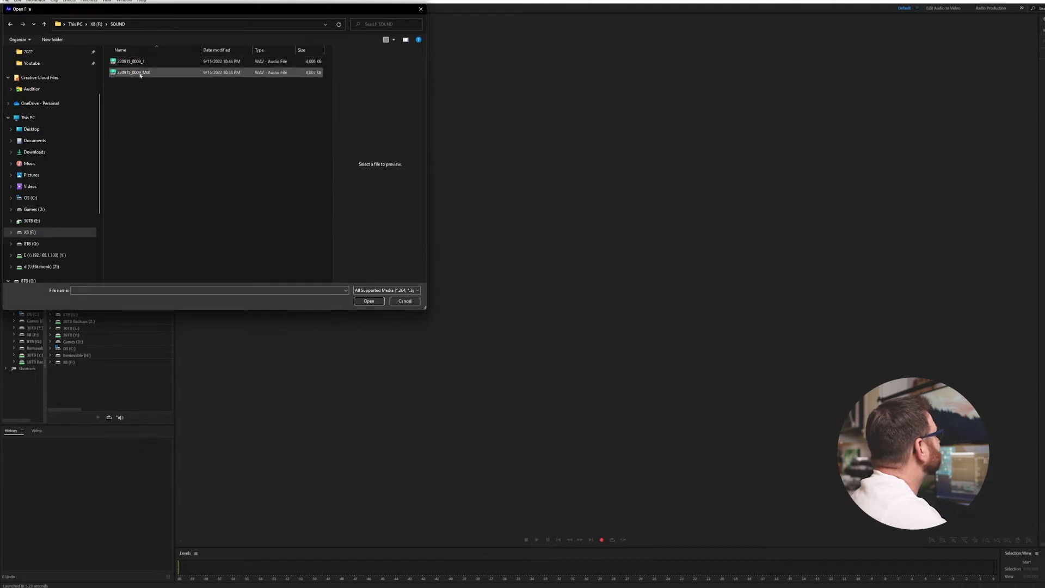
click(130, 61)
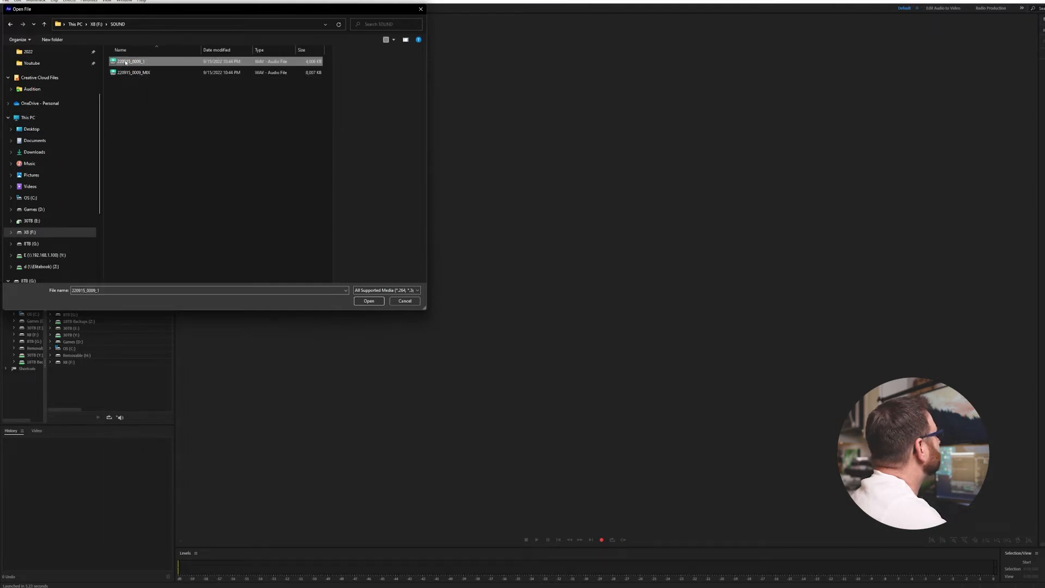
click(369, 300)
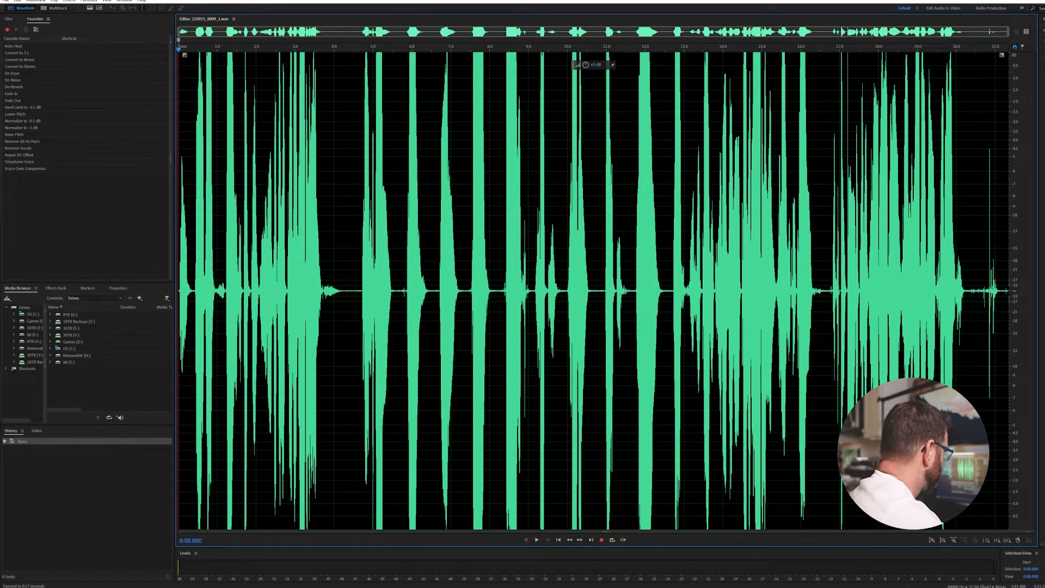
- Lower the gain with three Amplify passes, then revert to the just-opened state via History
click(535, 540)
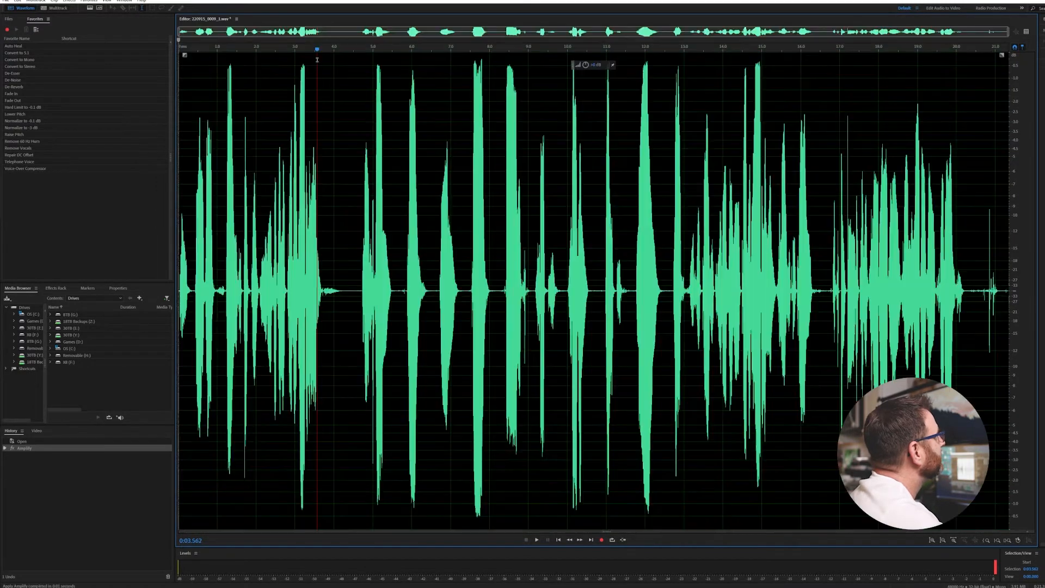
click(537, 540)
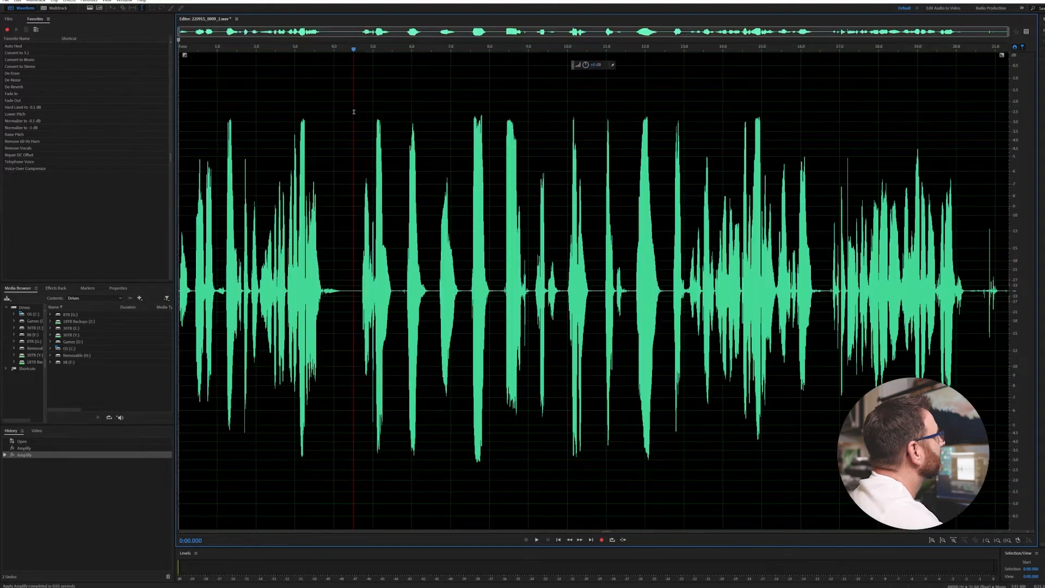
click(536, 539)
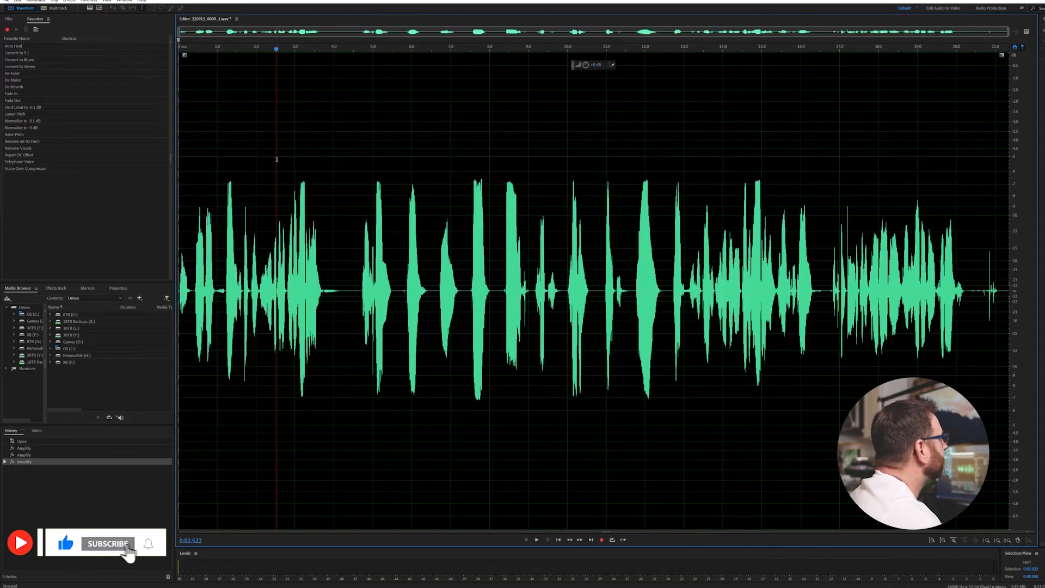
click(535, 538)
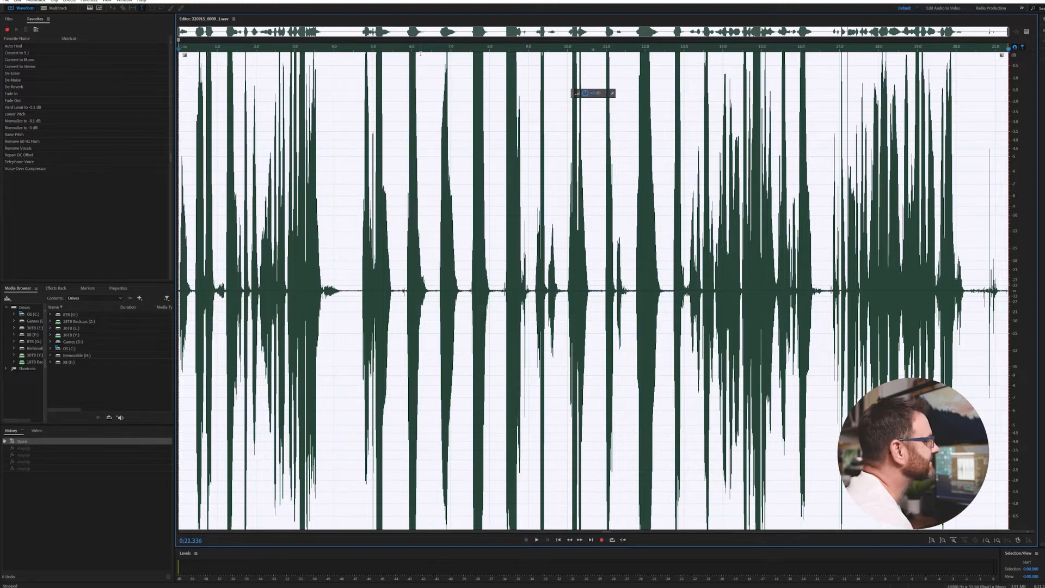
- Apply two Amplify passes with negative gain to bring the speech below clipping, then play back
click(535, 540)
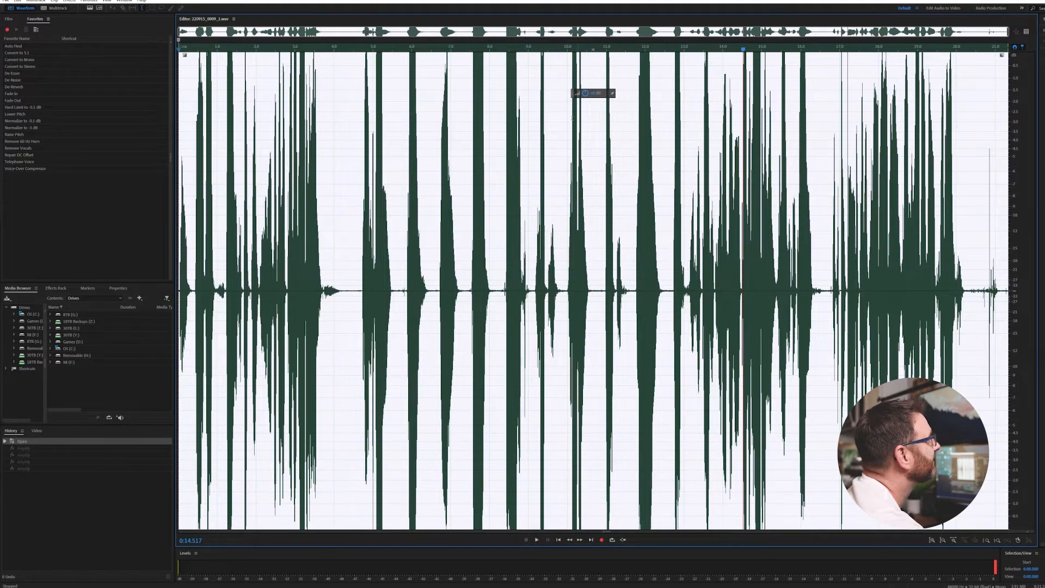
click(535, 540)
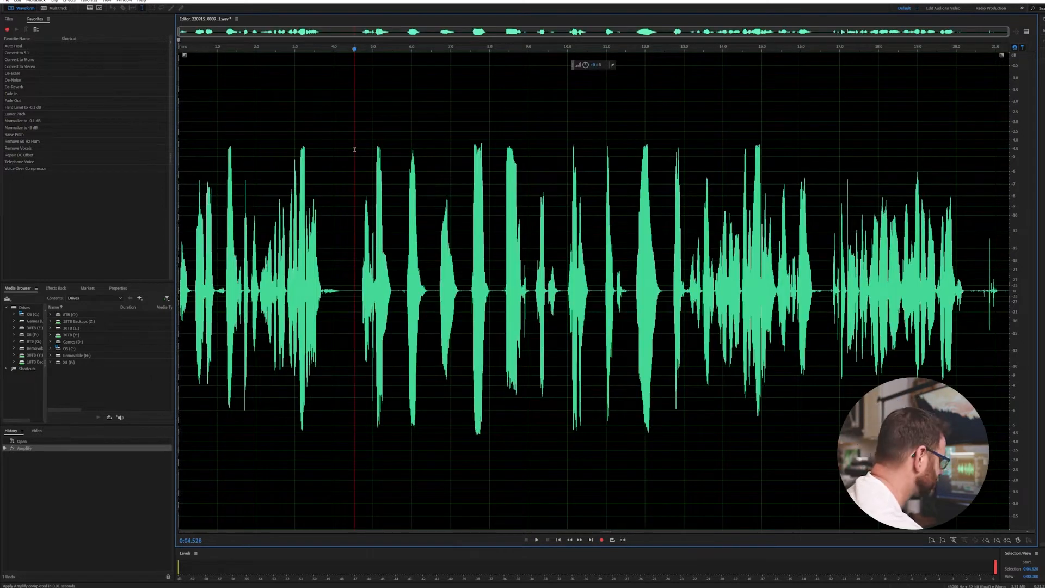
click(537, 538)
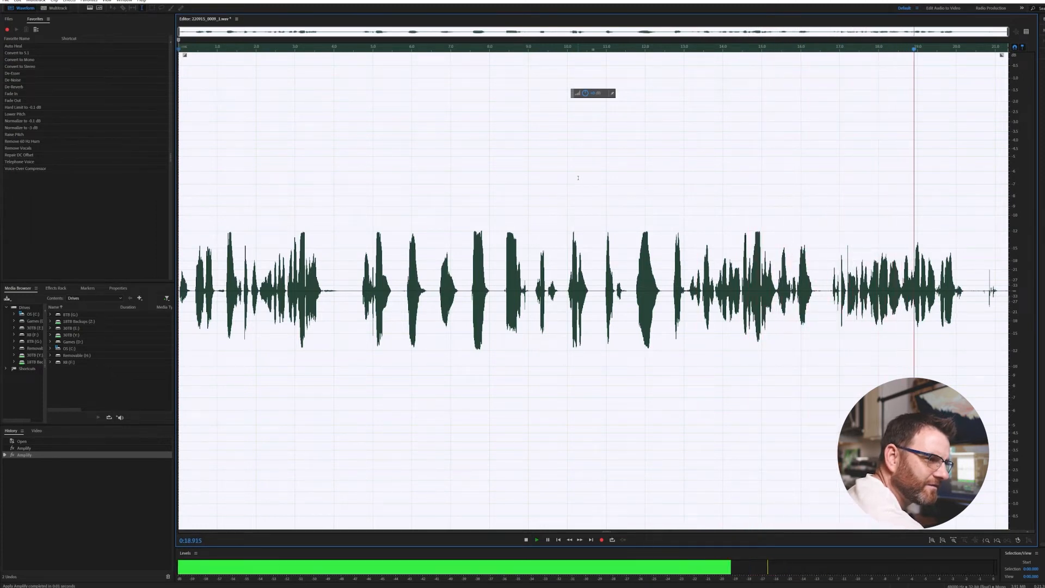
- Delete the recording's entire waveform, leaving the file empty
click(526, 538)
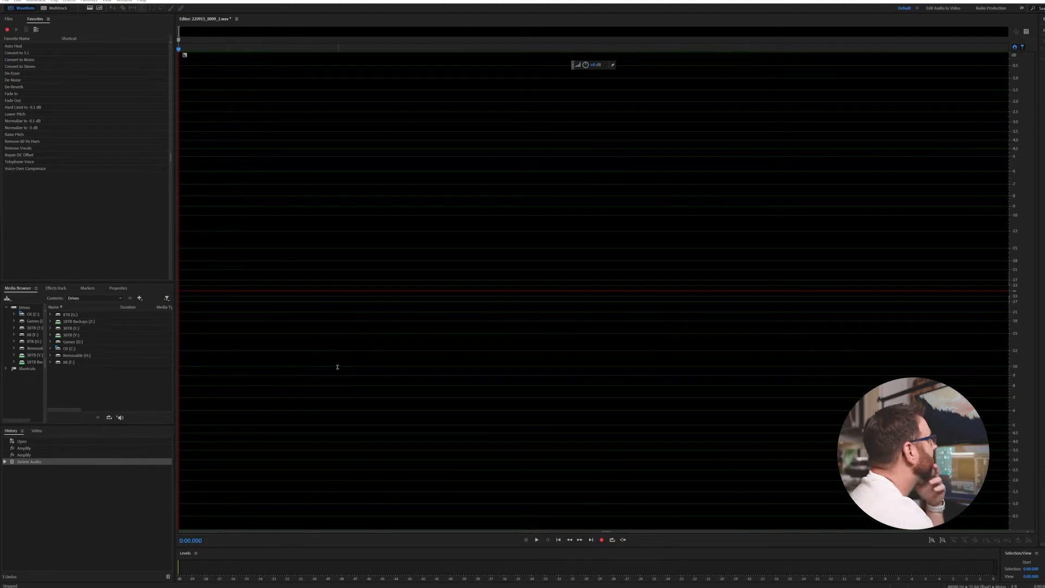
- Load the next heavily clipped WAV test recording from the SOUND folder
click(18, 1)
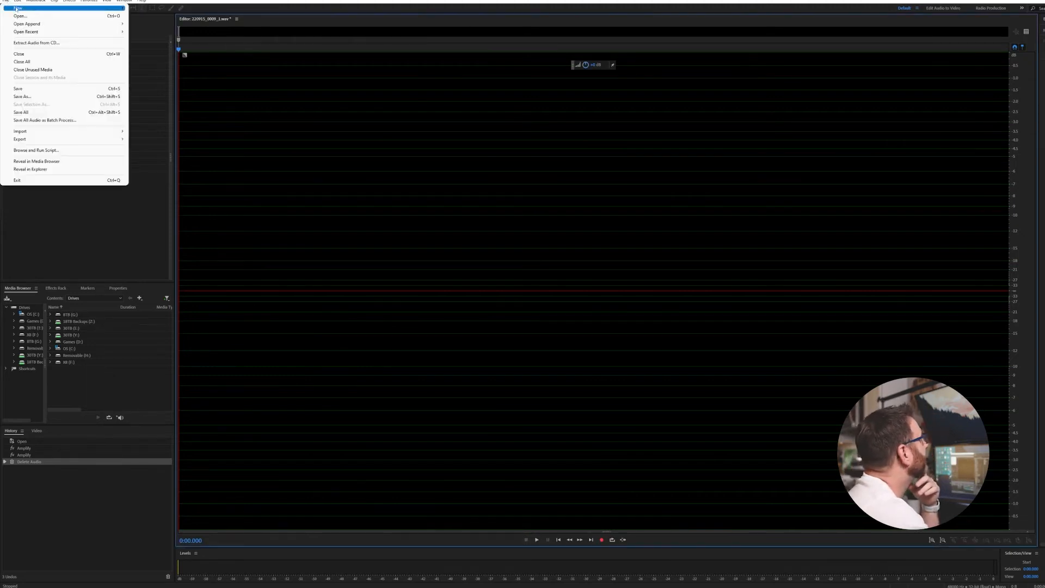
click(20, 17)
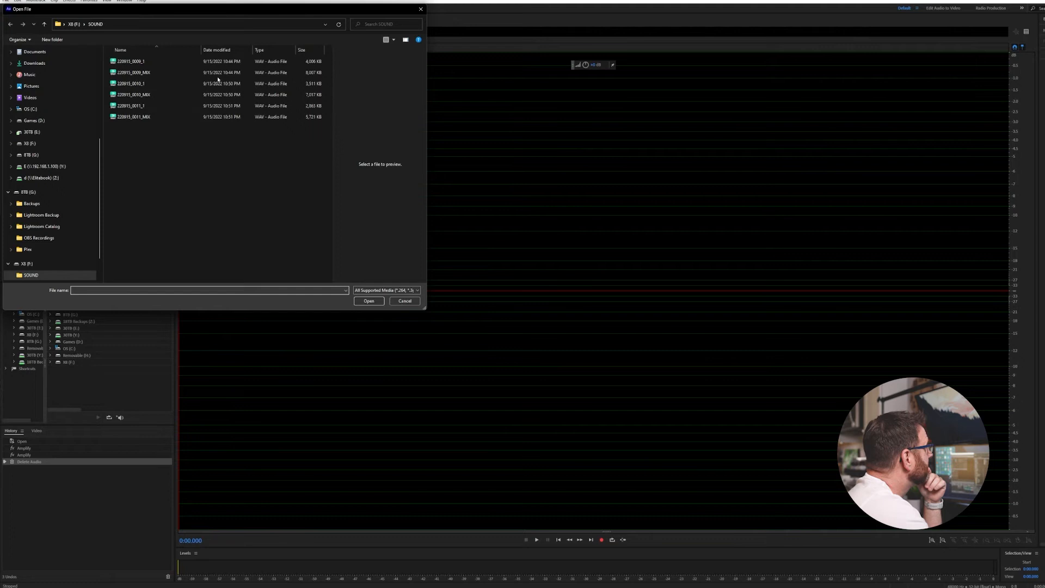
click(129, 61)
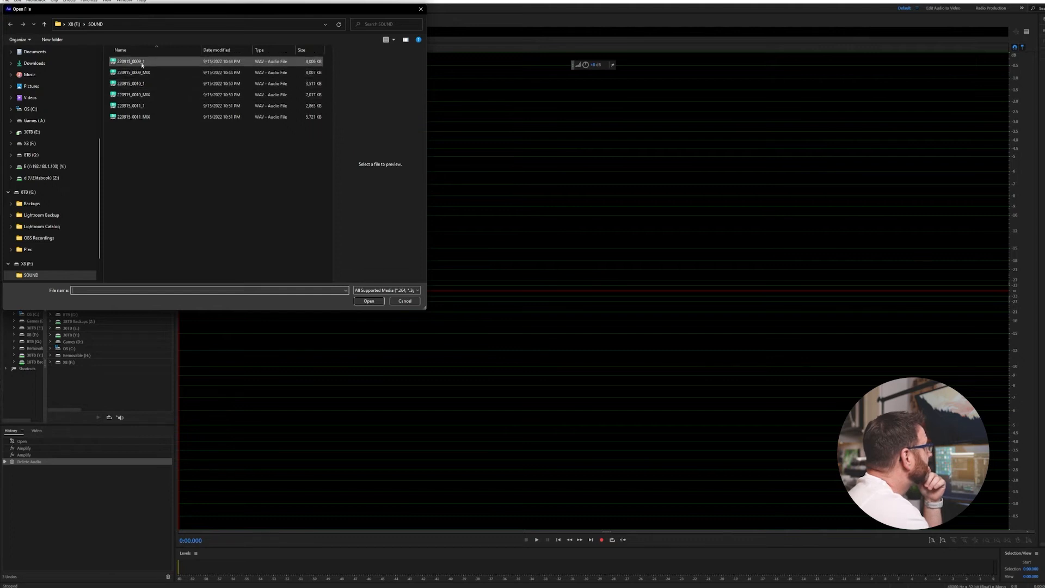
click(369, 301)
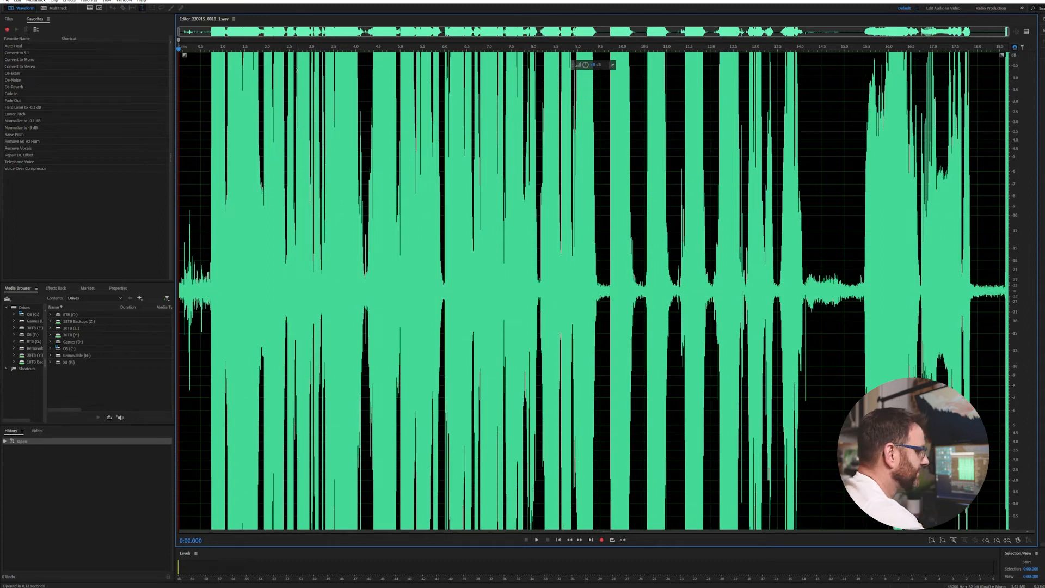
- Turn the clipped file down with negative-gain Amplify, then load the next, quieter WAV file
click(537, 540)
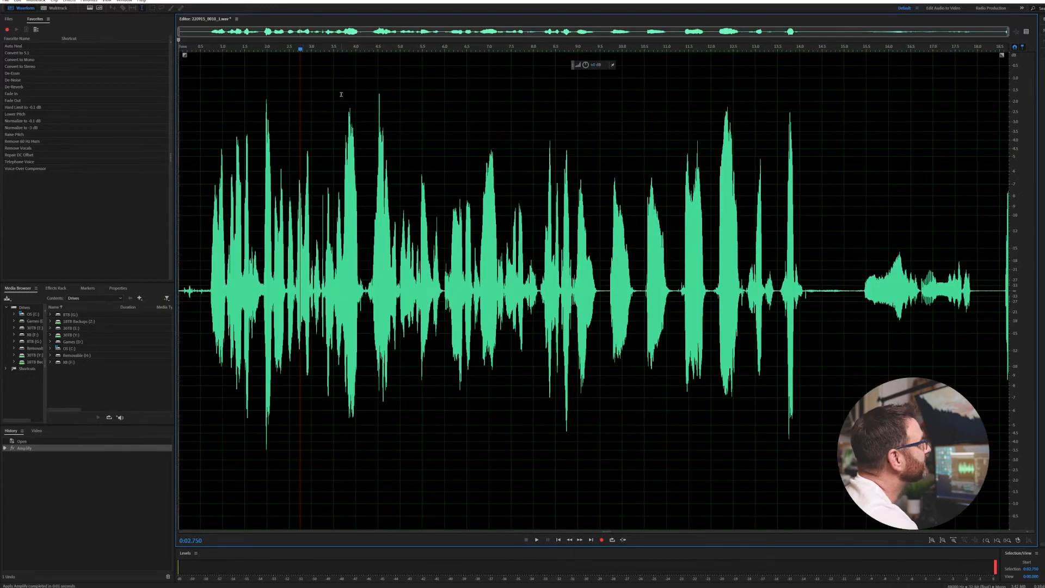
click(536, 540)
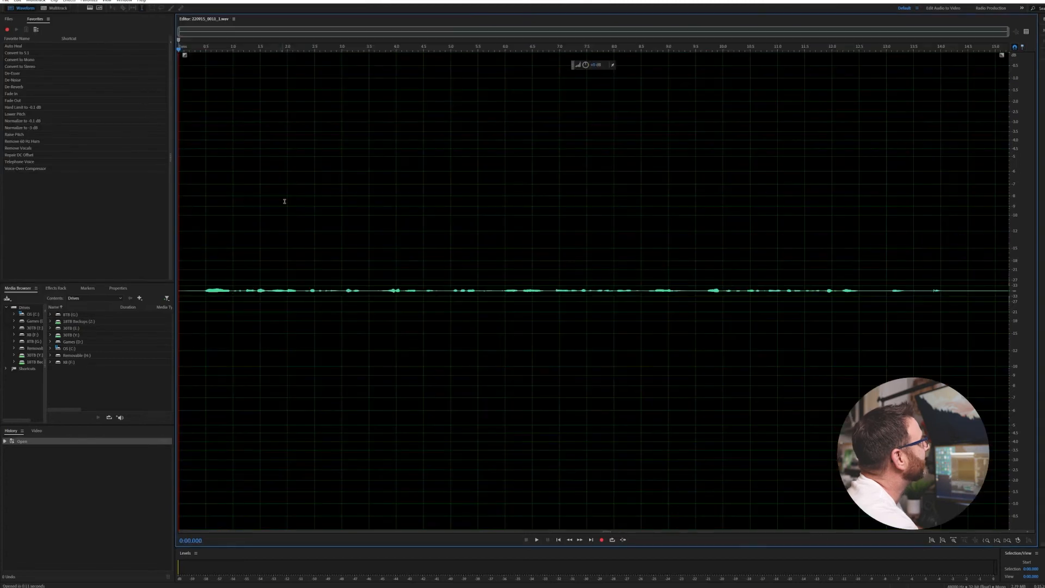
mouse_move(327, 302)
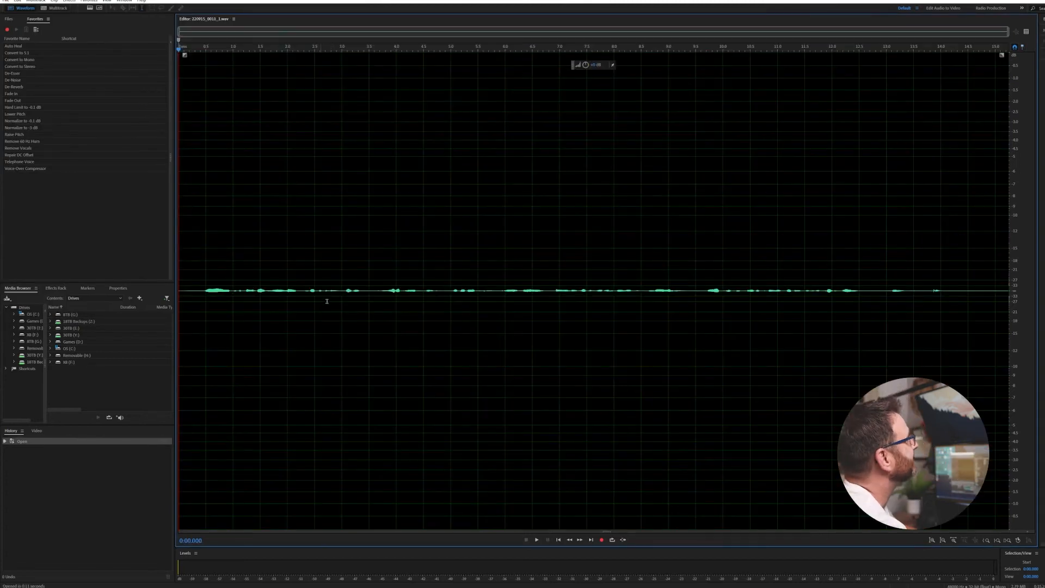
- Boost the quiet recording with repeated positive-gain Amplify until speech fills the height, then play back
click(535, 540)
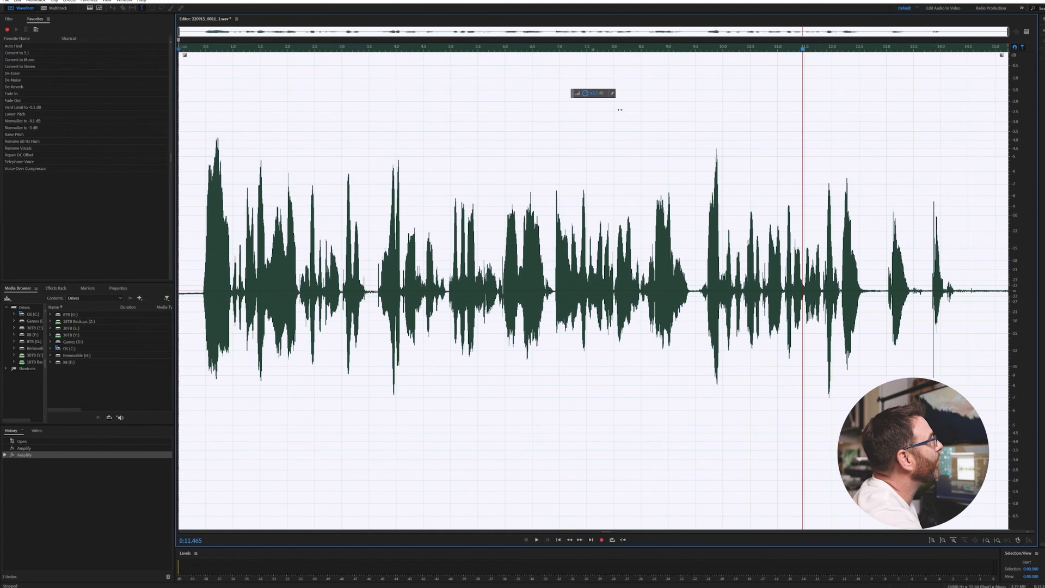
click(535, 540)
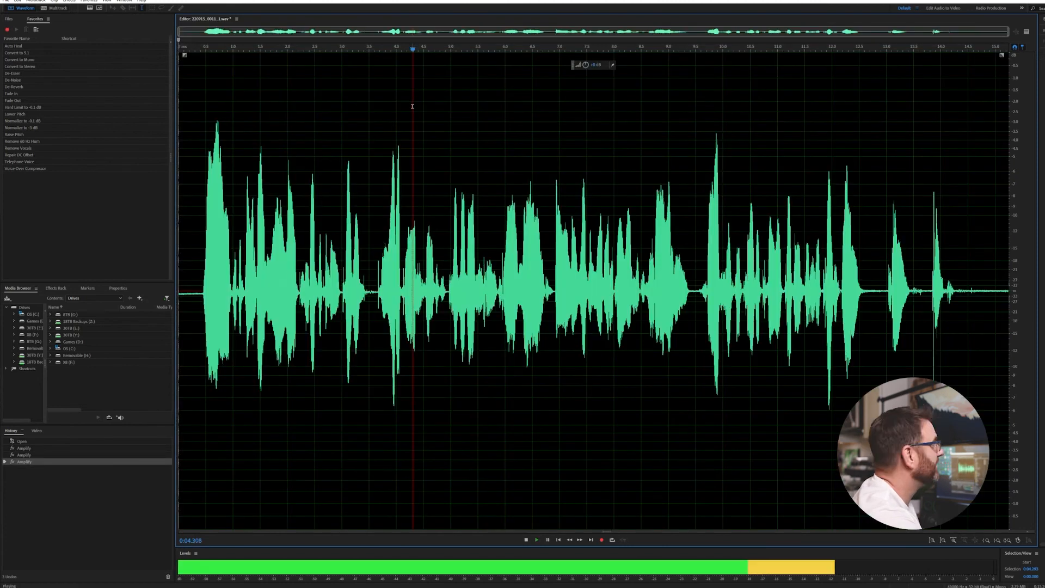